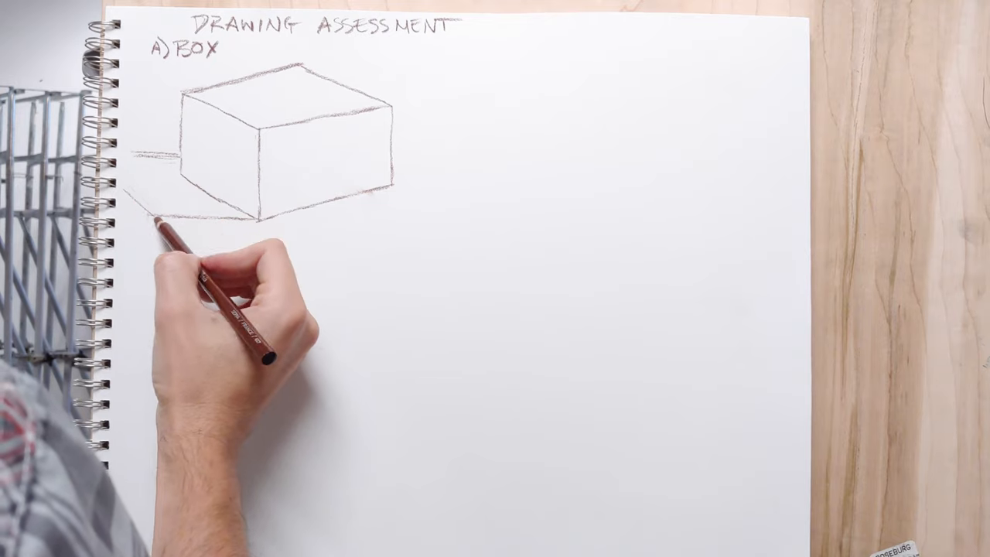
Sketch the cast-shadow shape spreading left from the box's base.
{"action": "left_click_drag", "start_coordinate": [170, 224], "coordinate": [147, 162]}
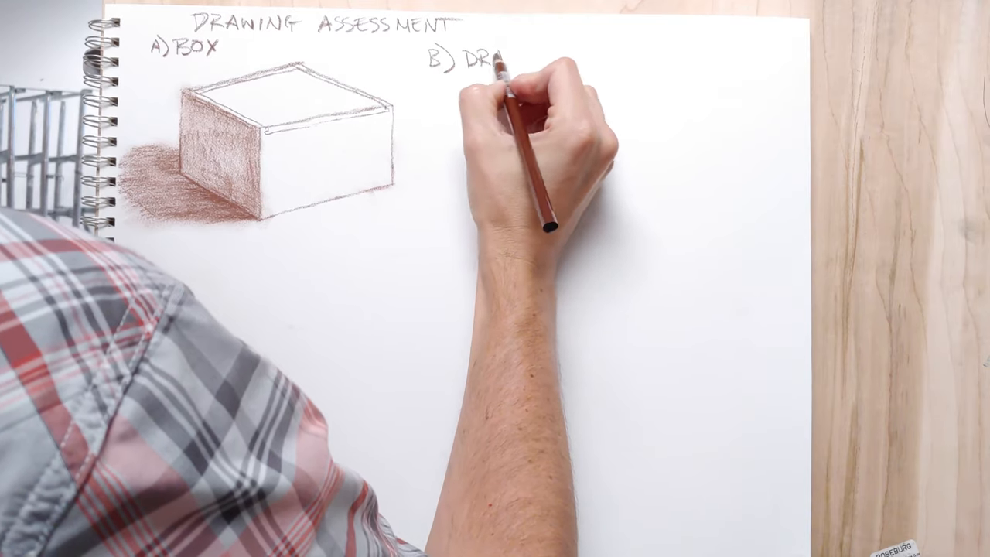
Letter 'DRAW A PERSON' to finish item B, then start 'C) DRAW' beneath it.
{"action": "type", "text": "DRAW A PERSON"}
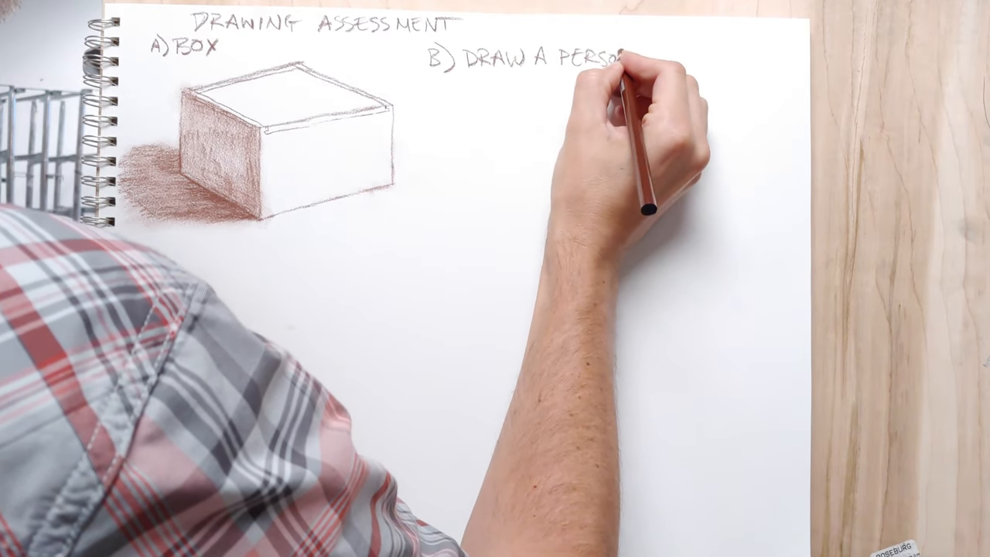
{"action": "type", "text": "C)"}
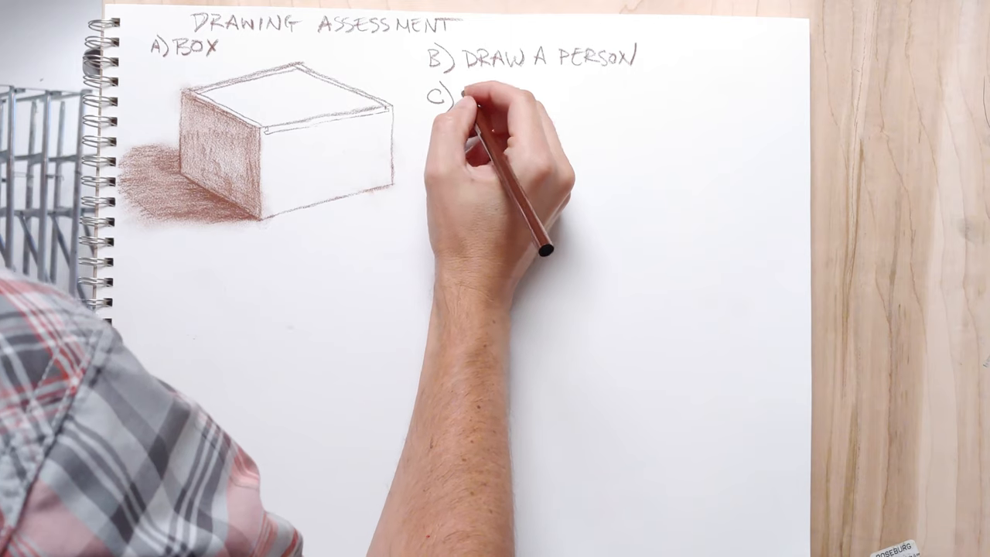
{"action": "type", "text": "DRAW"}
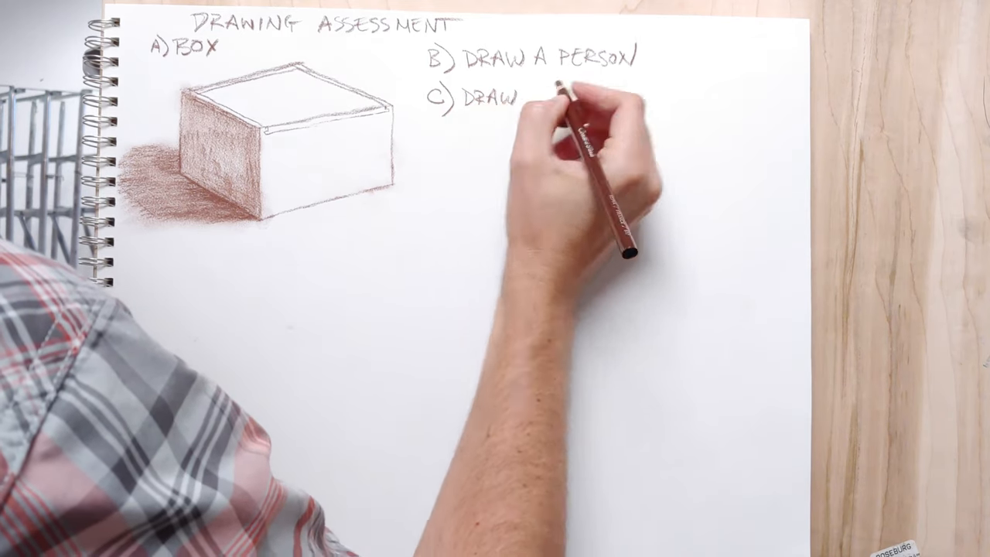